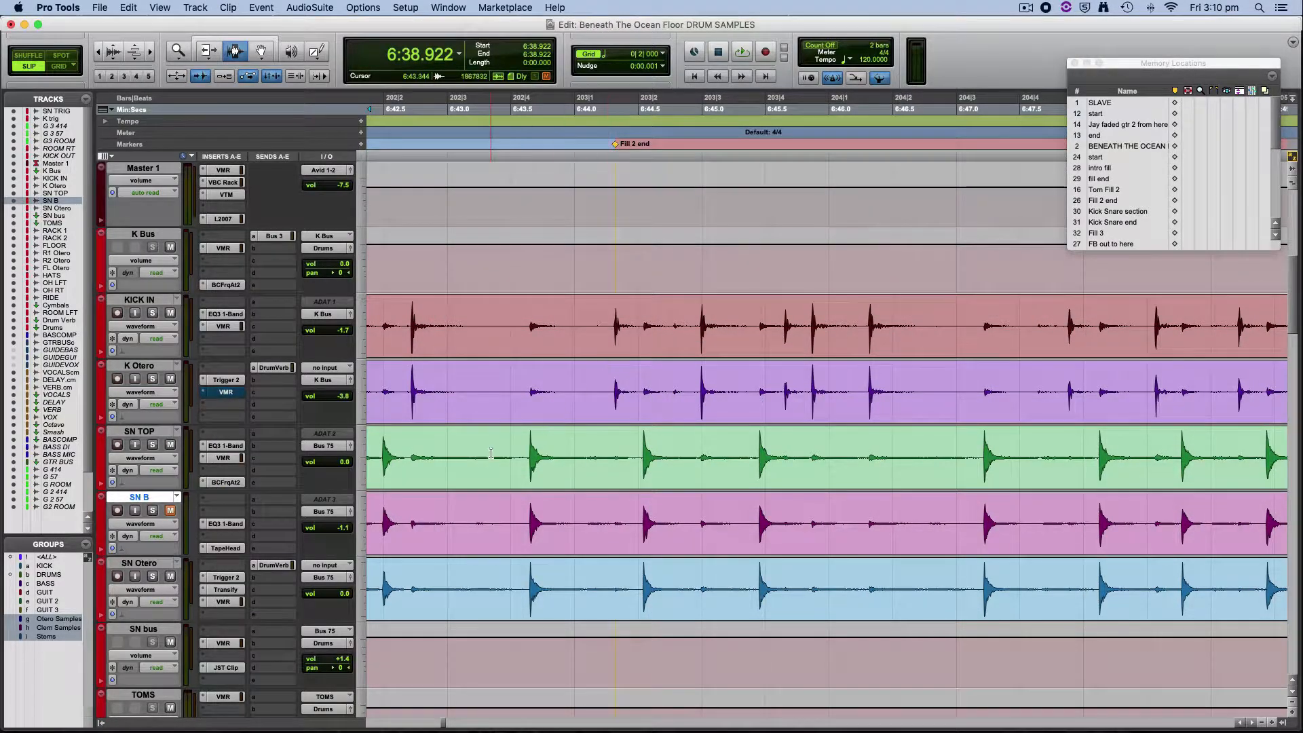
- Jump to the intro fill marker where the tom hits and Otero copies begin
scroll(down, 3)
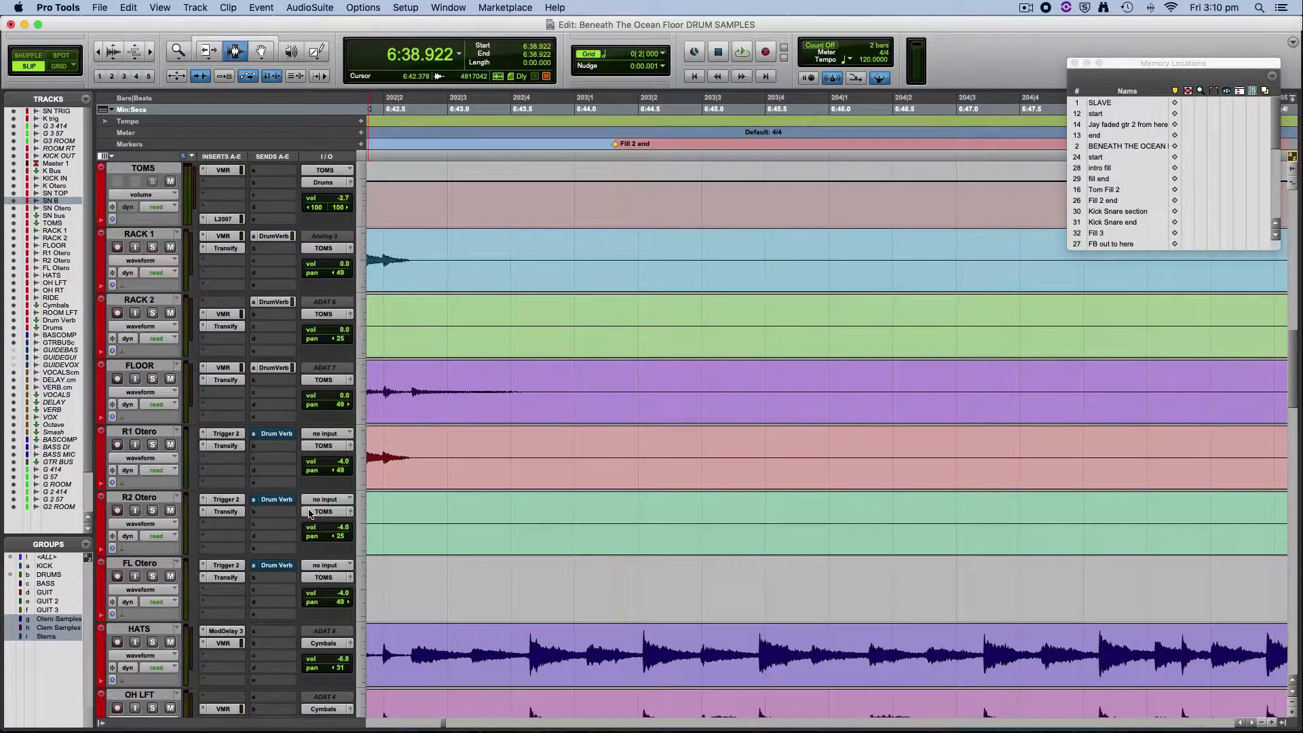
scroll(down, 3)
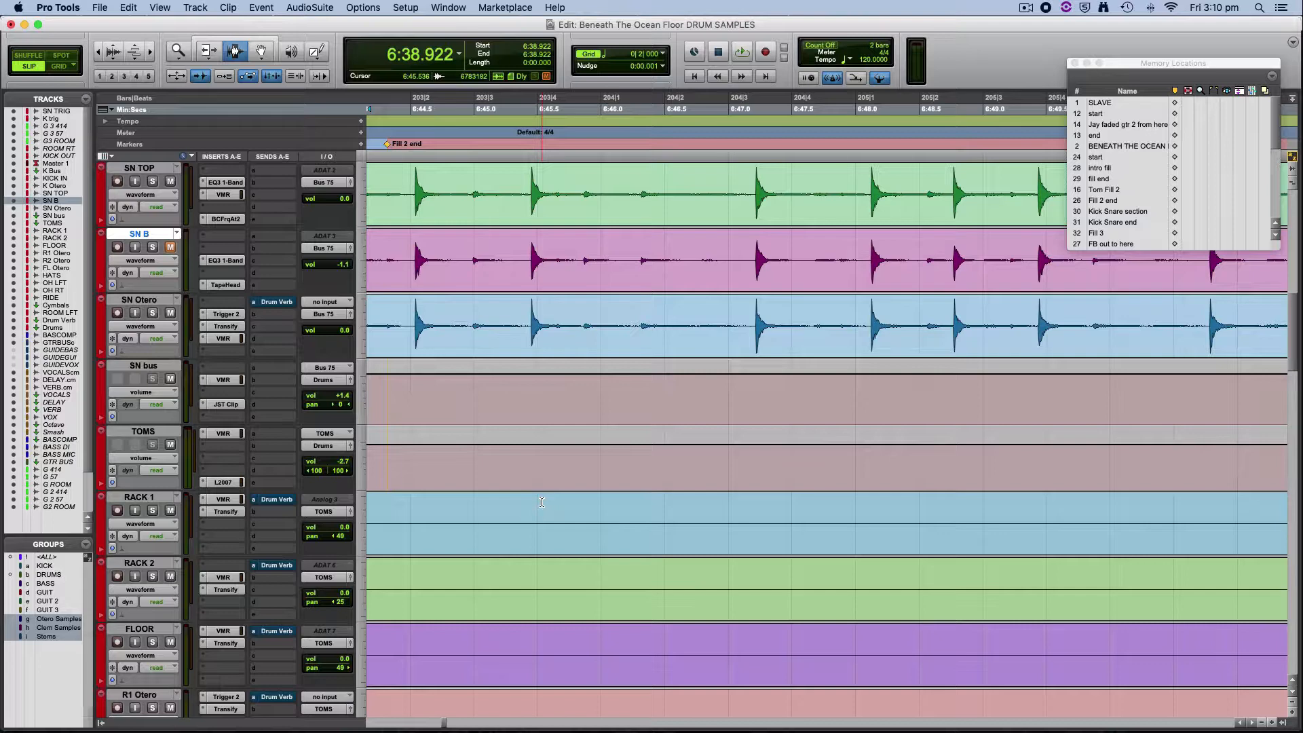
scroll(down, 3)
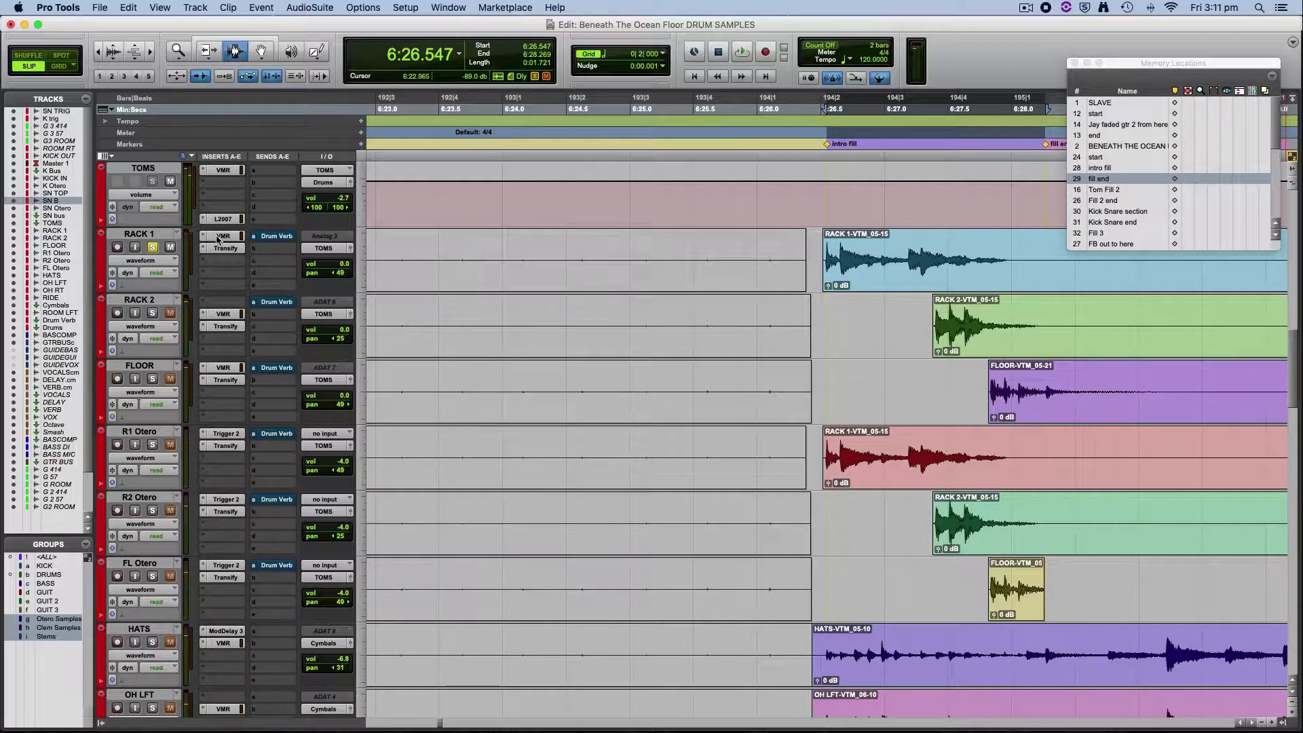
mouse_move(223, 235)
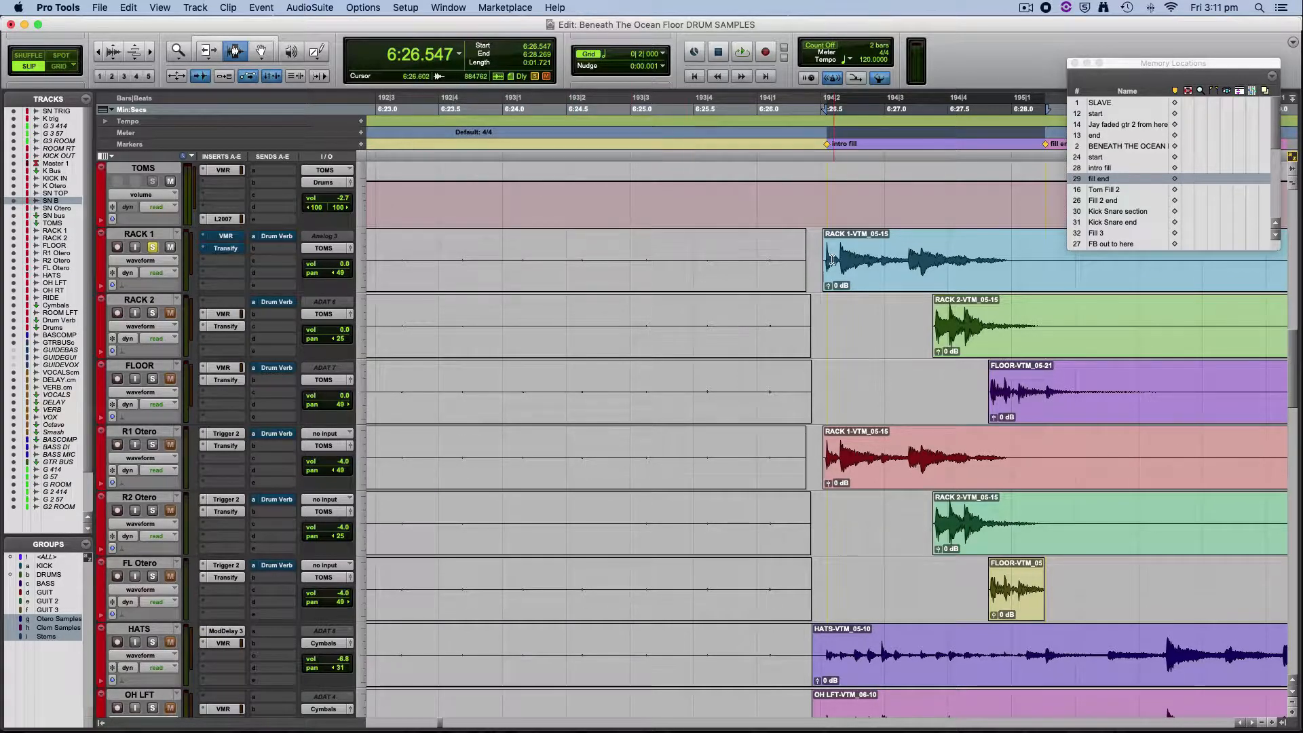
click(741, 51)
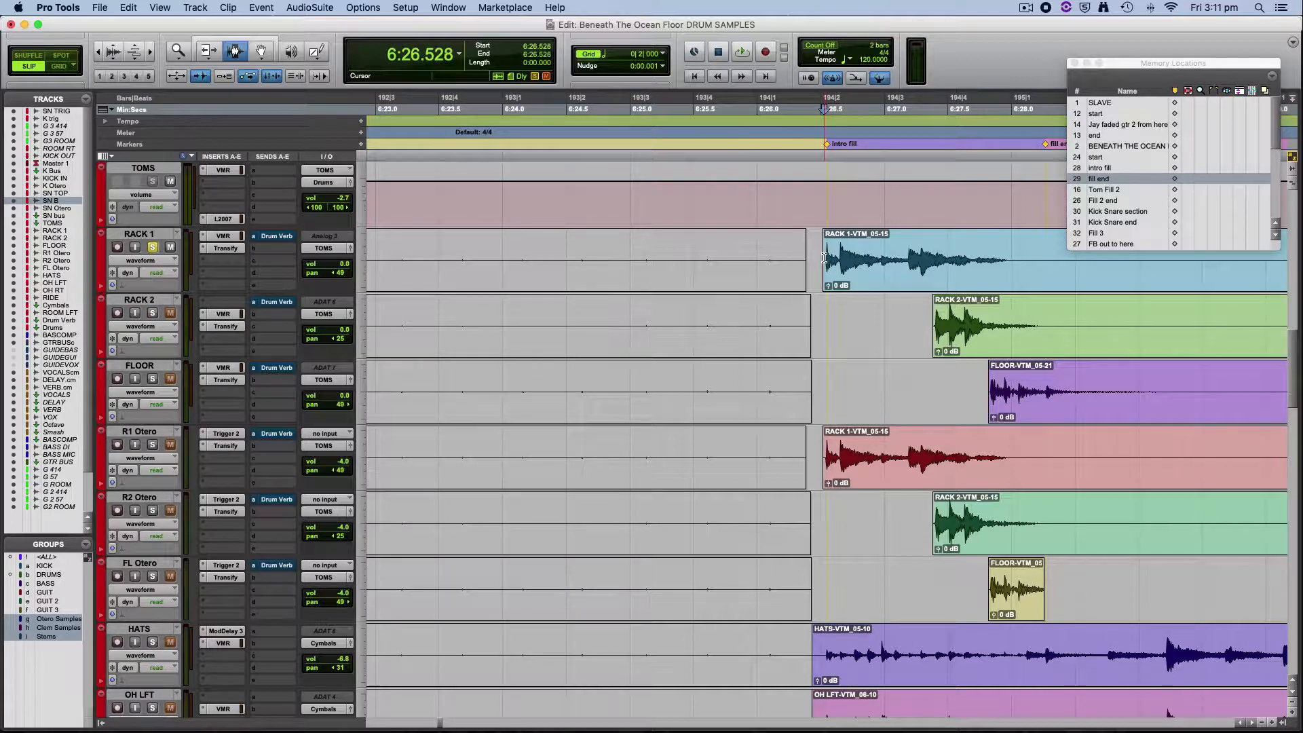
click(741, 52)
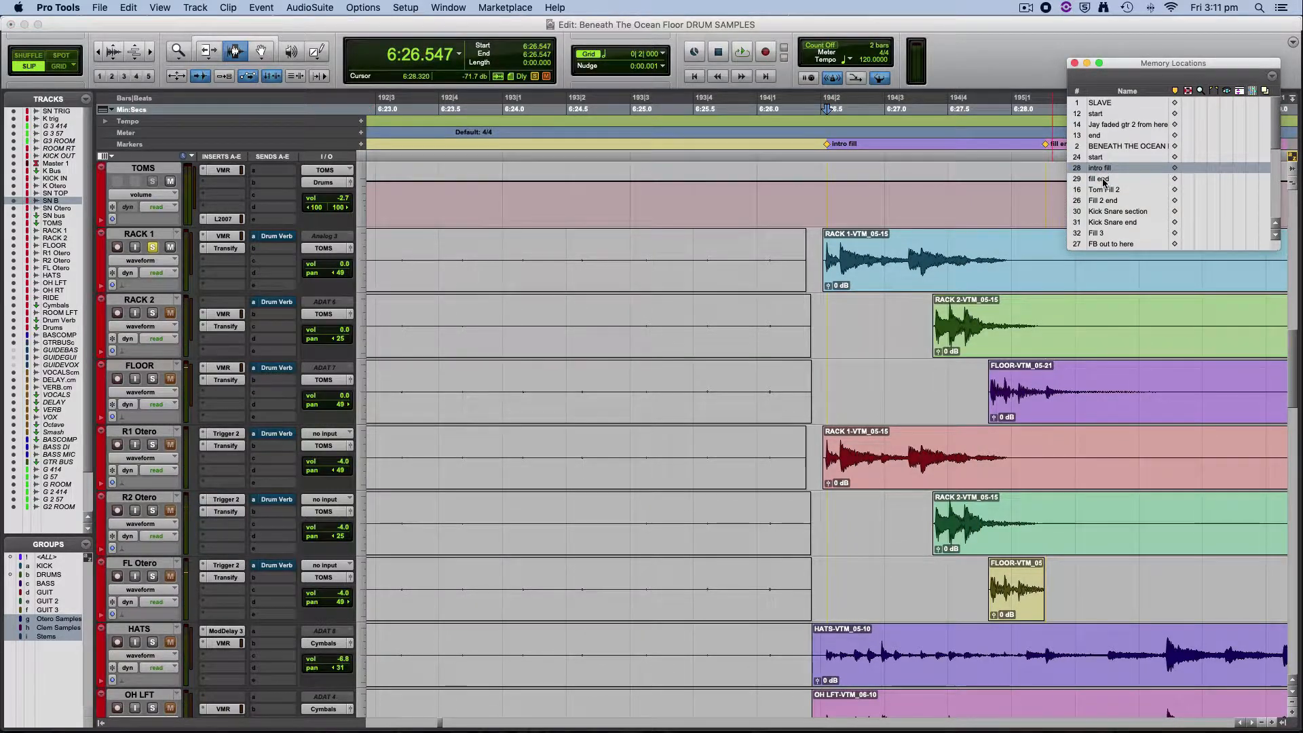
- Select intro fill through fill end and solo the R1 Otero sample track for playback
click(1101, 178)
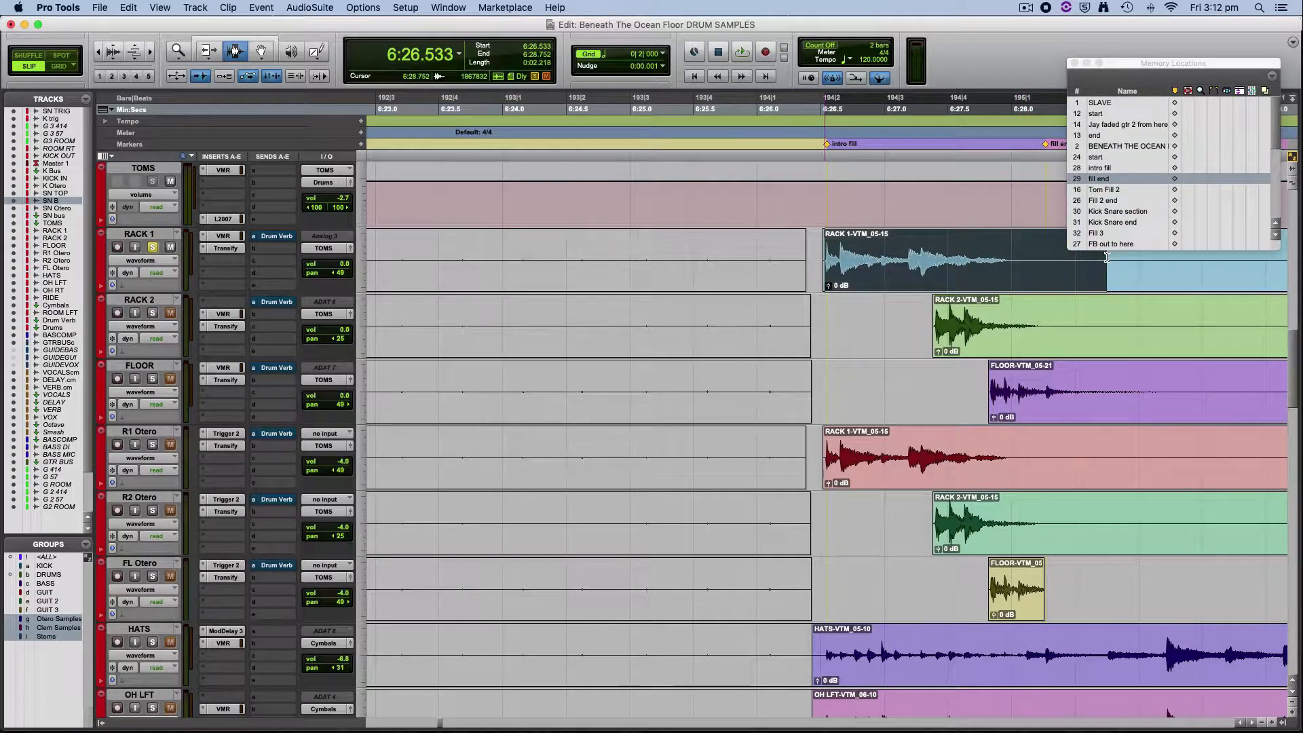
click(741, 52)
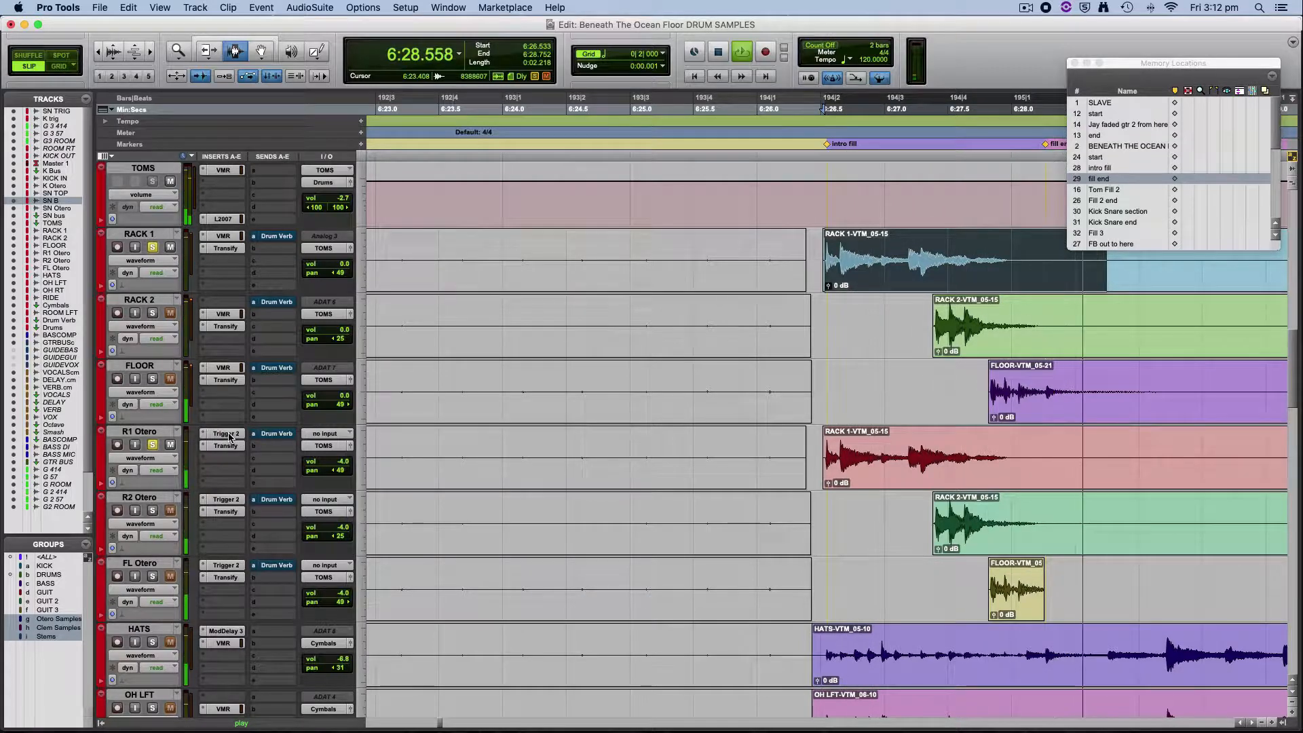
click(222, 433)
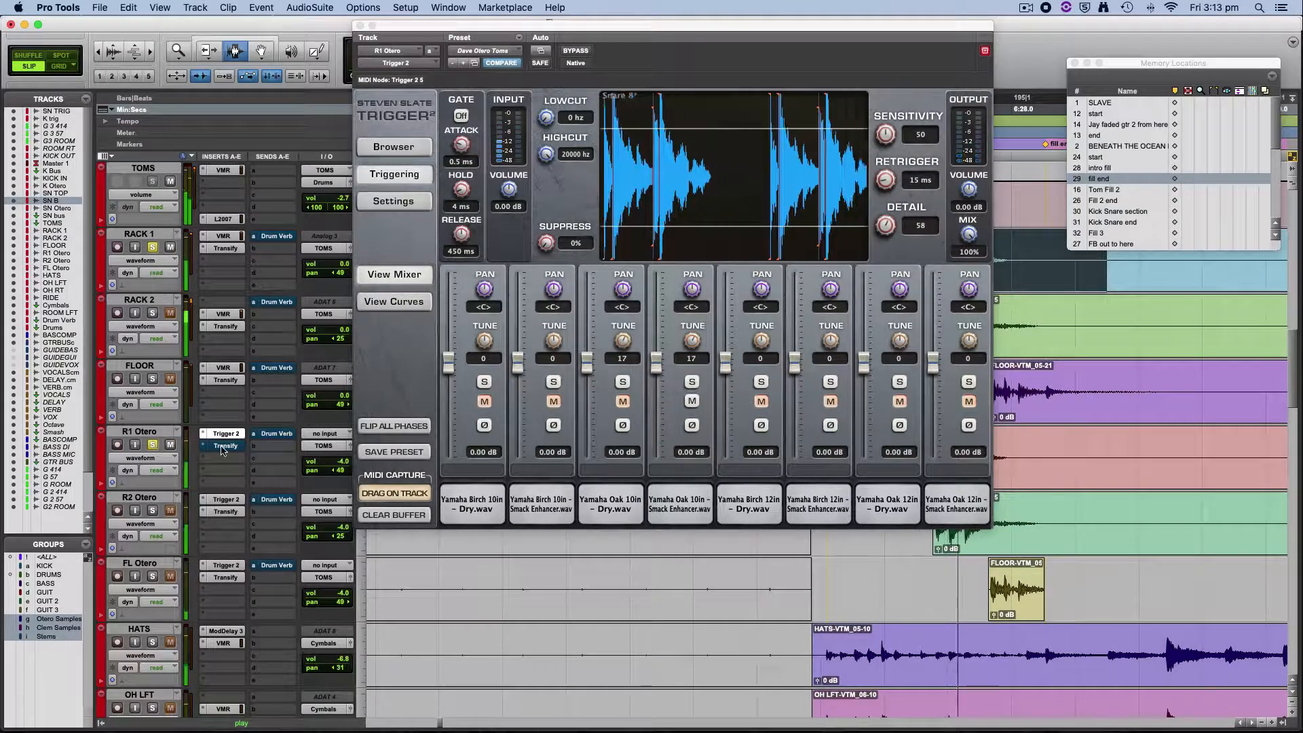
mouse_move(224, 447)
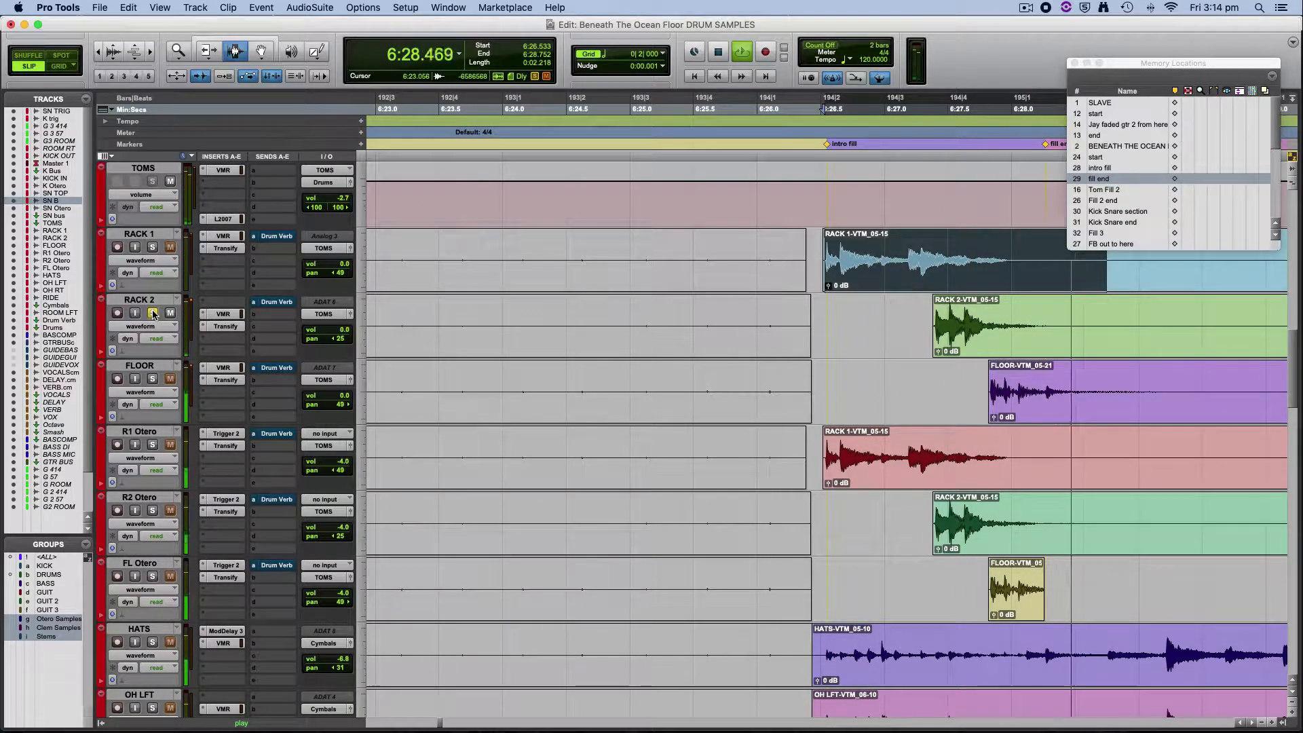
click(152, 314)
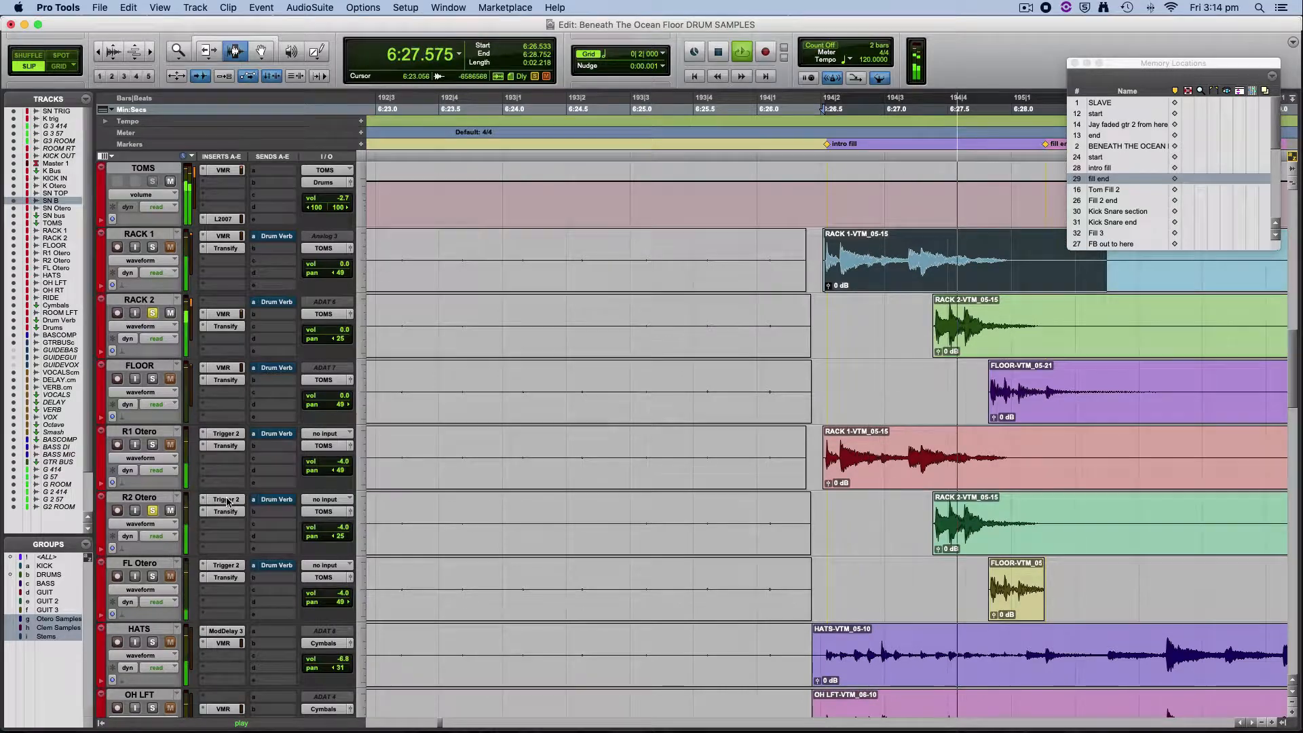
click(224, 500)
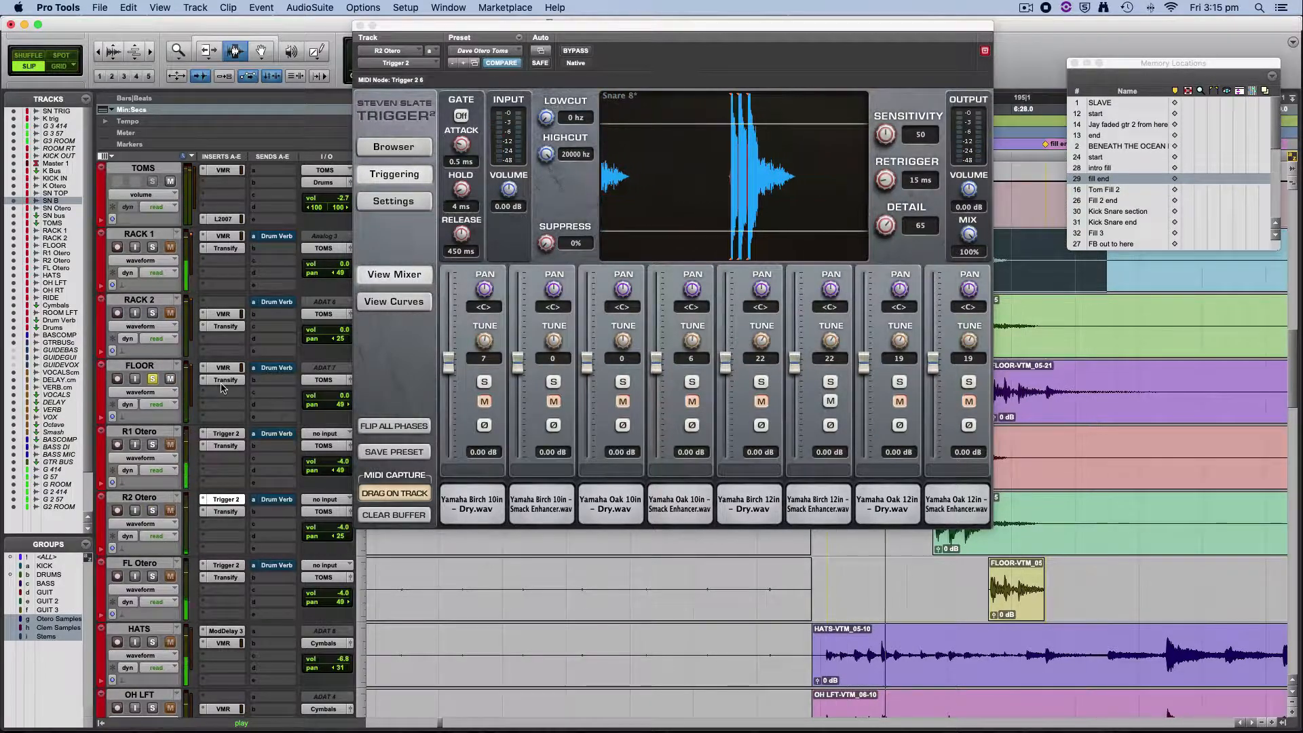
mouse_move(225, 378)
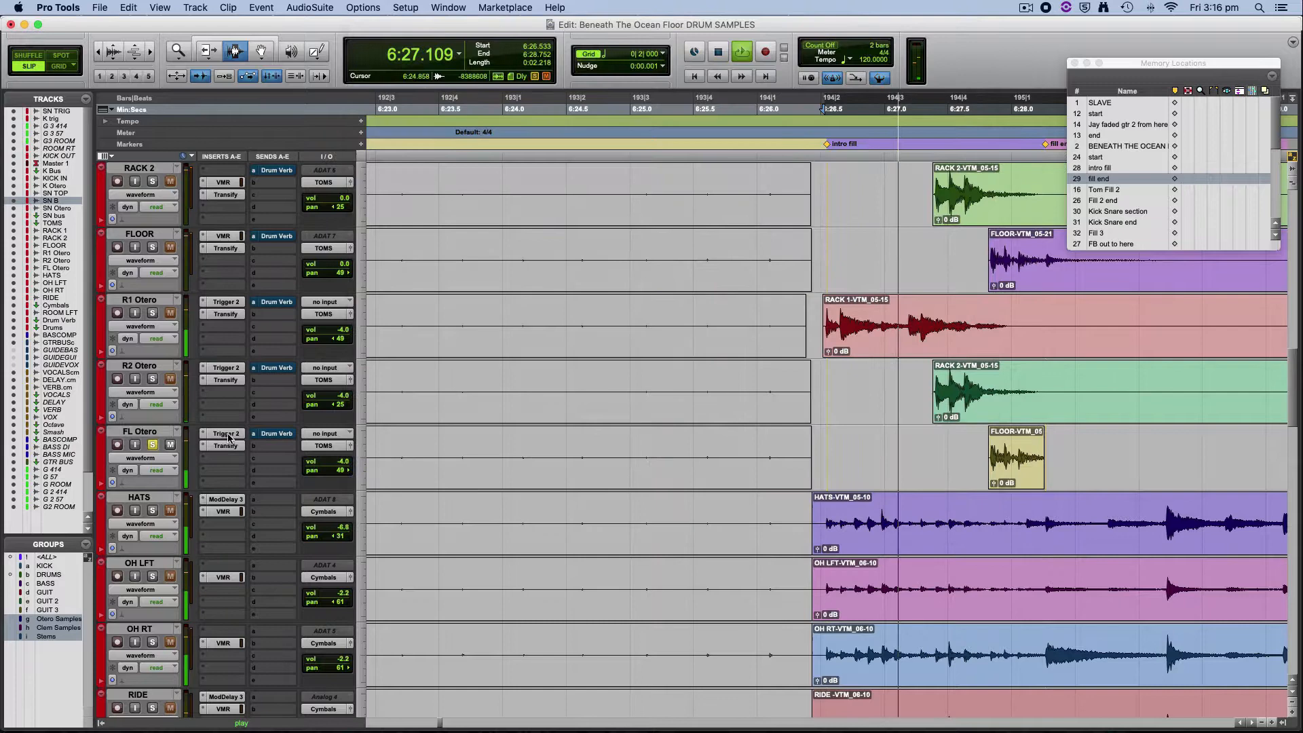
- Raise the Yamaha Birch 14in Smack Enhancer layer to 8.31 dB on FL Otero
click(224, 433)
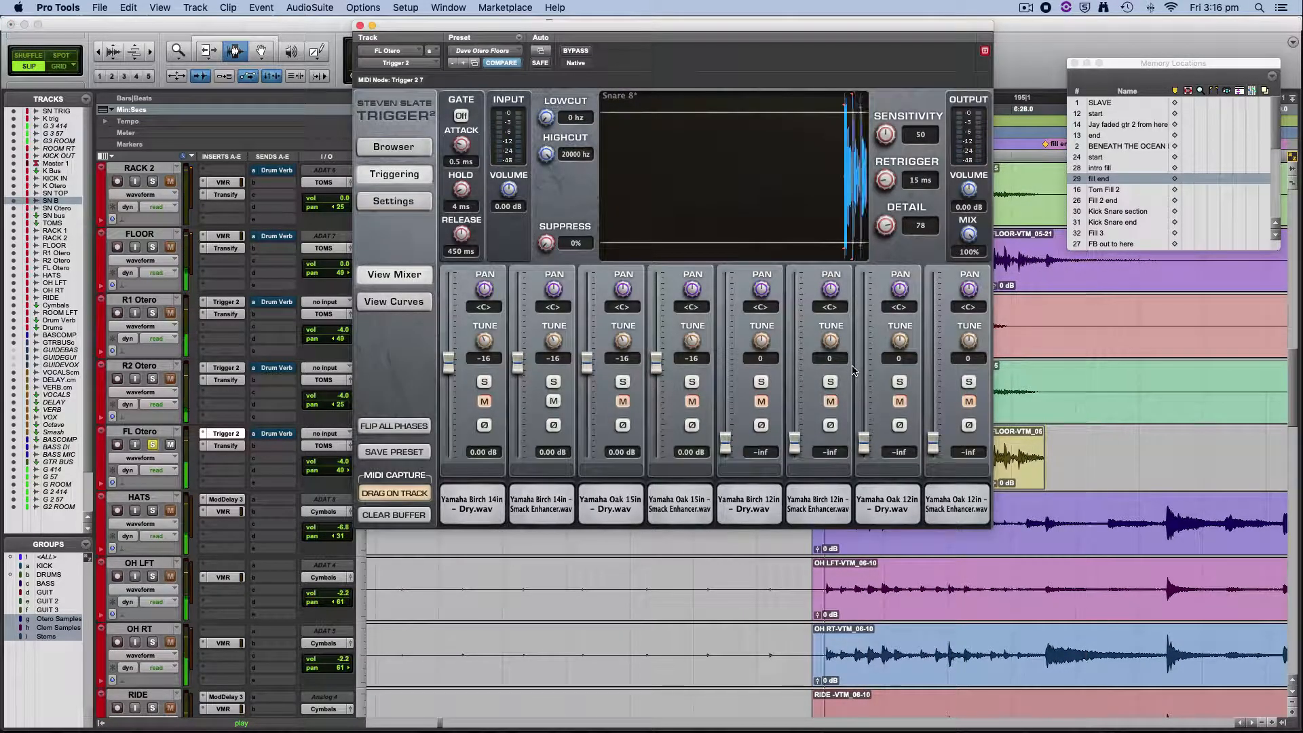
mouse_move(553, 502)
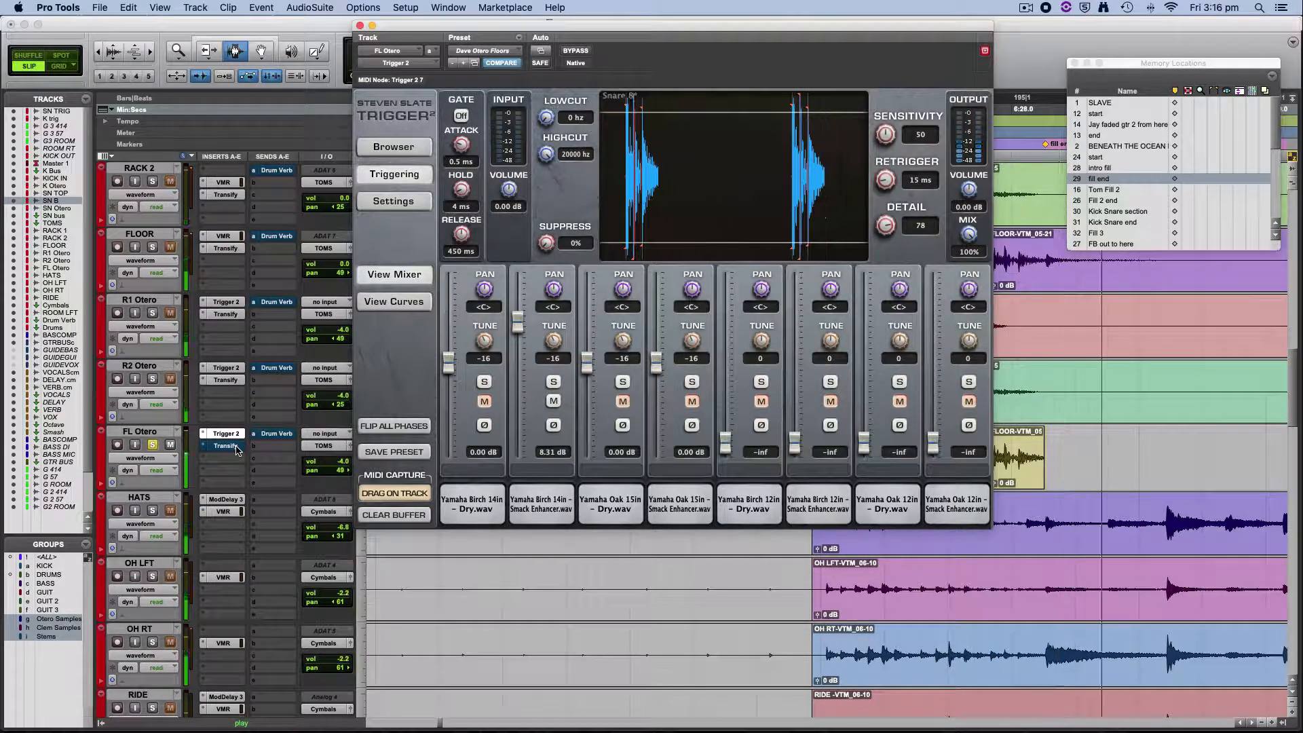
click(224, 445)
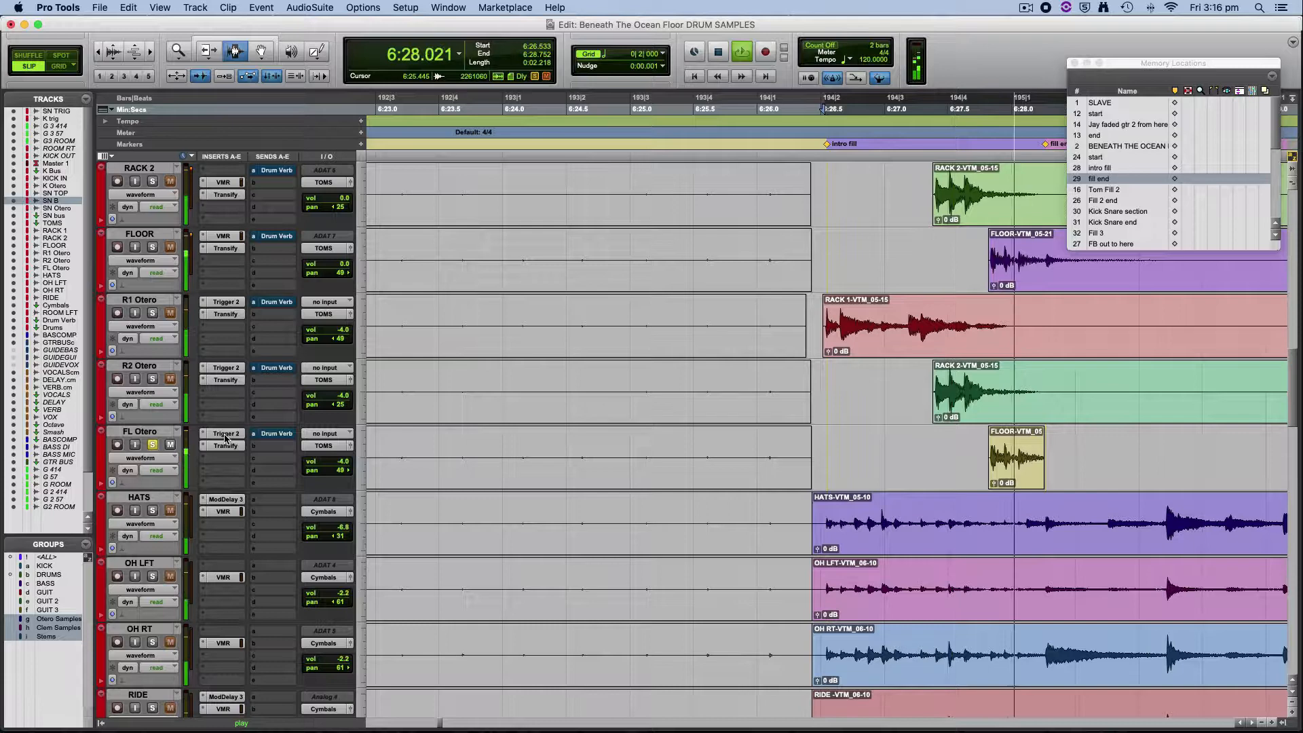
click(224, 433)
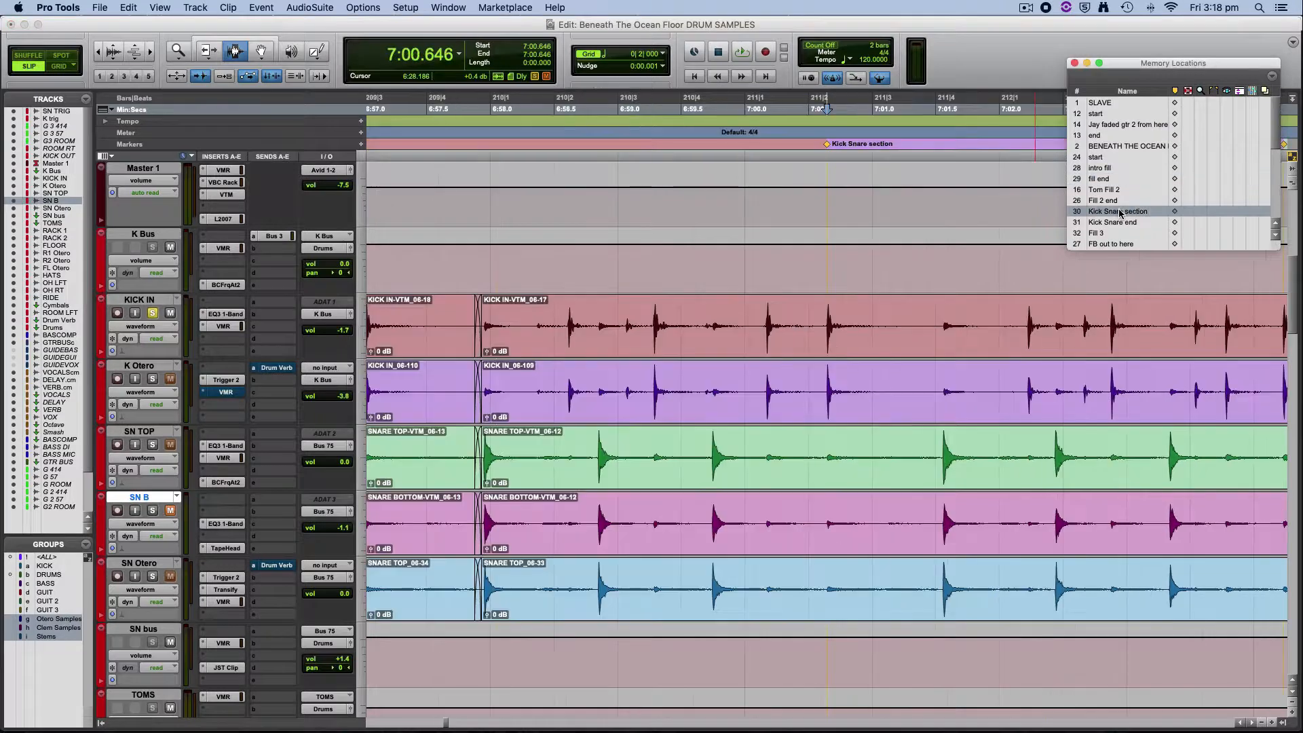
- Jump to the Kick Snare end marker and set the play position in the timeline
click(1113, 221)
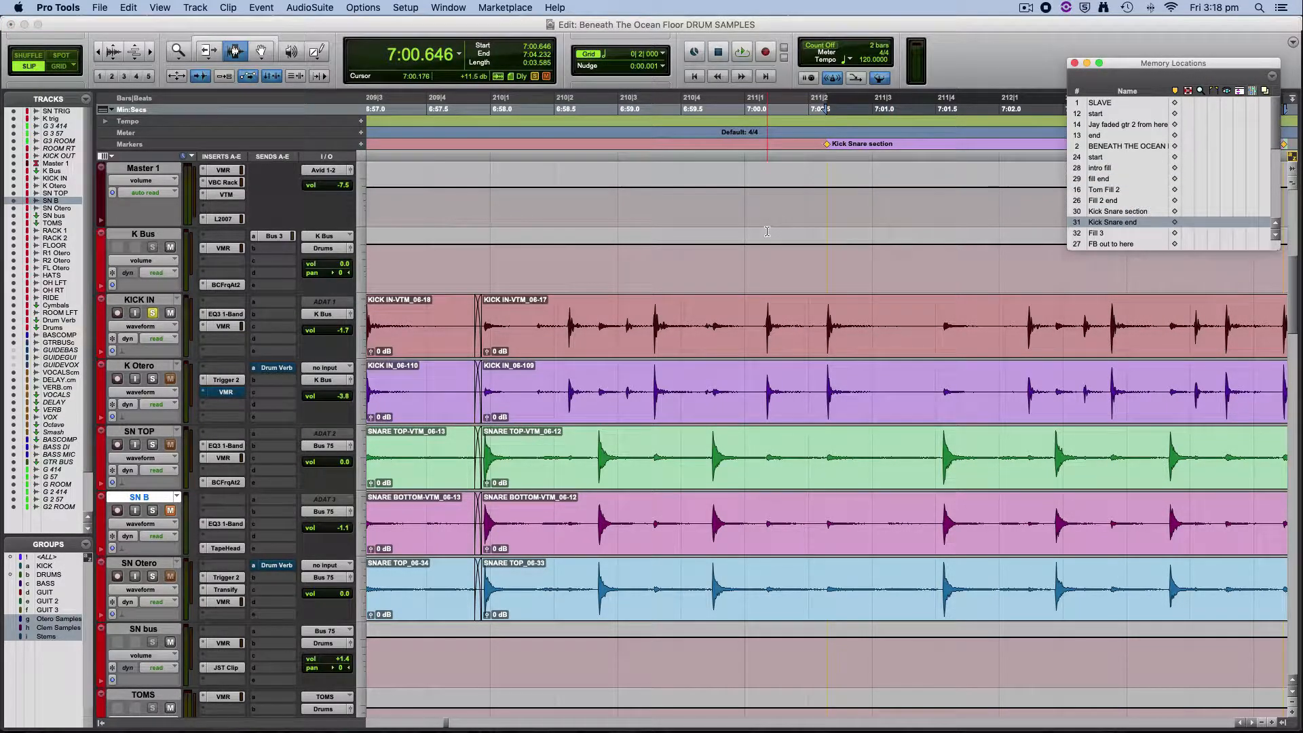
click(739, 51)
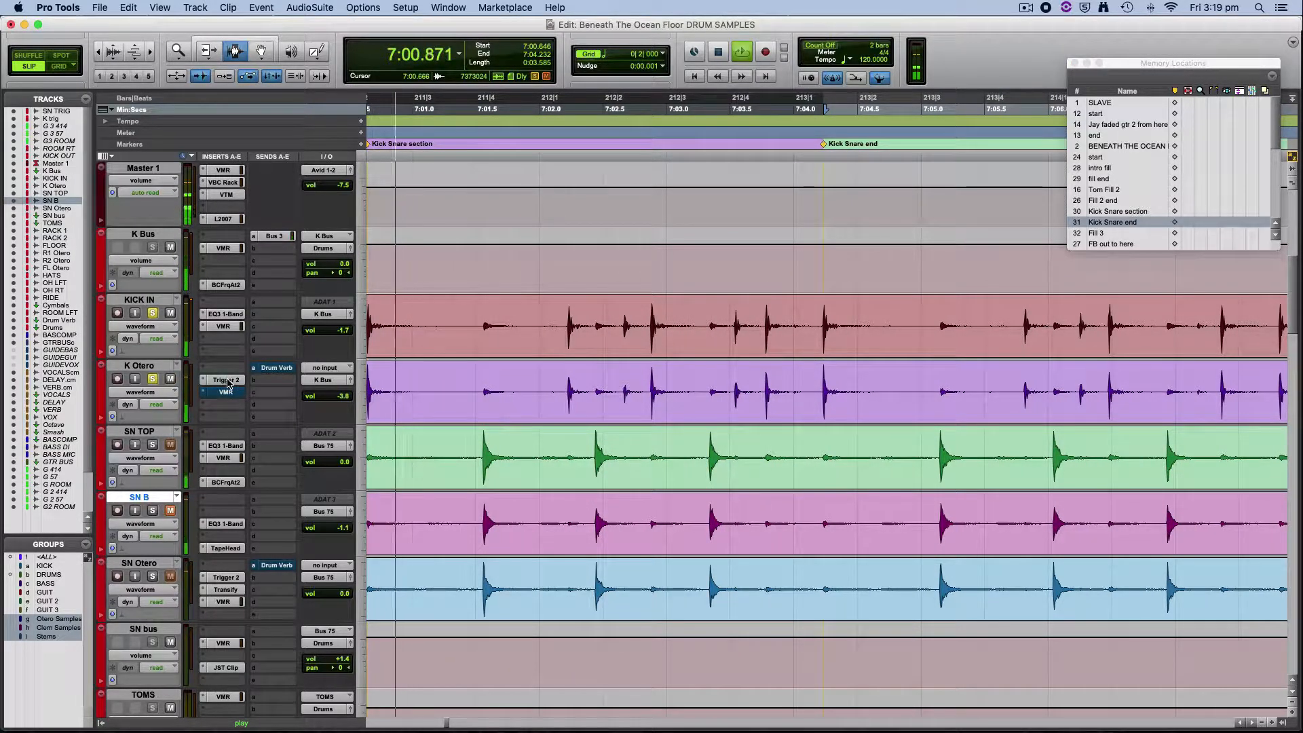
mouse_move(224, 378)
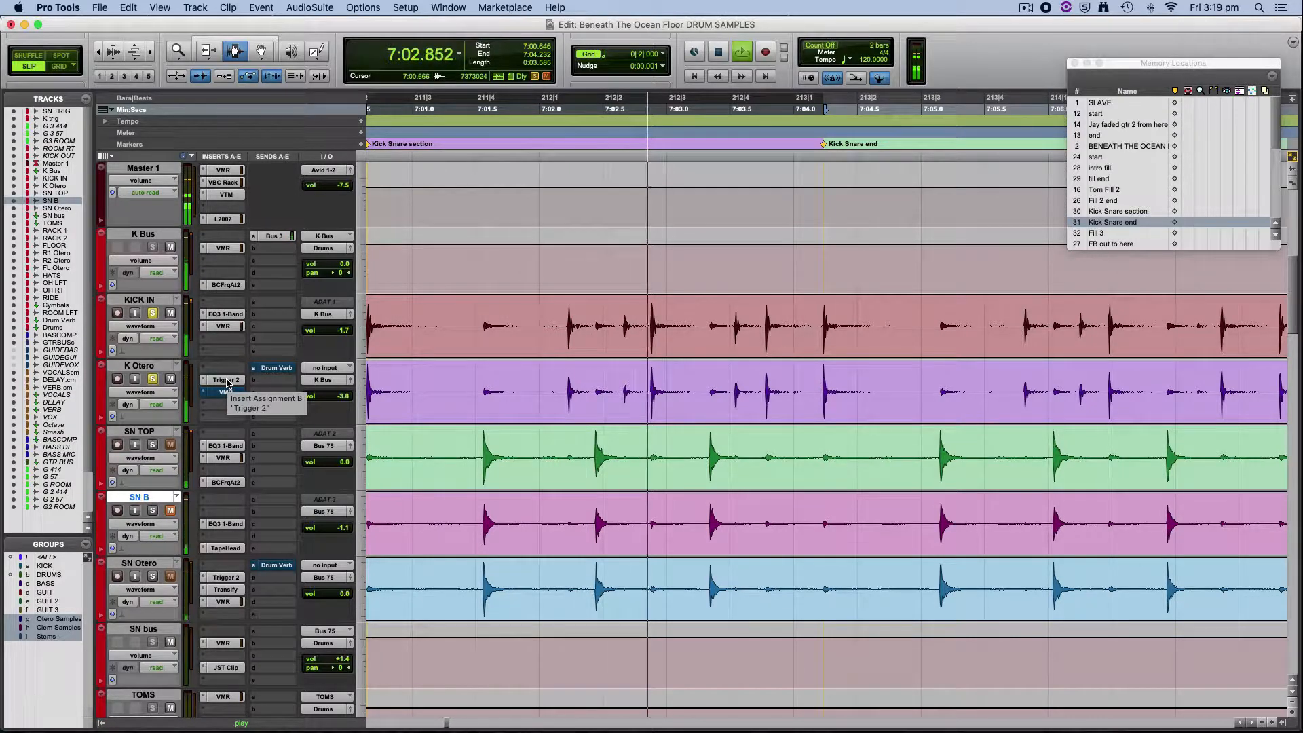
- Show the Trigger 2 sampler on K Otero with its Dave Otero kick layers
click(224, 380)
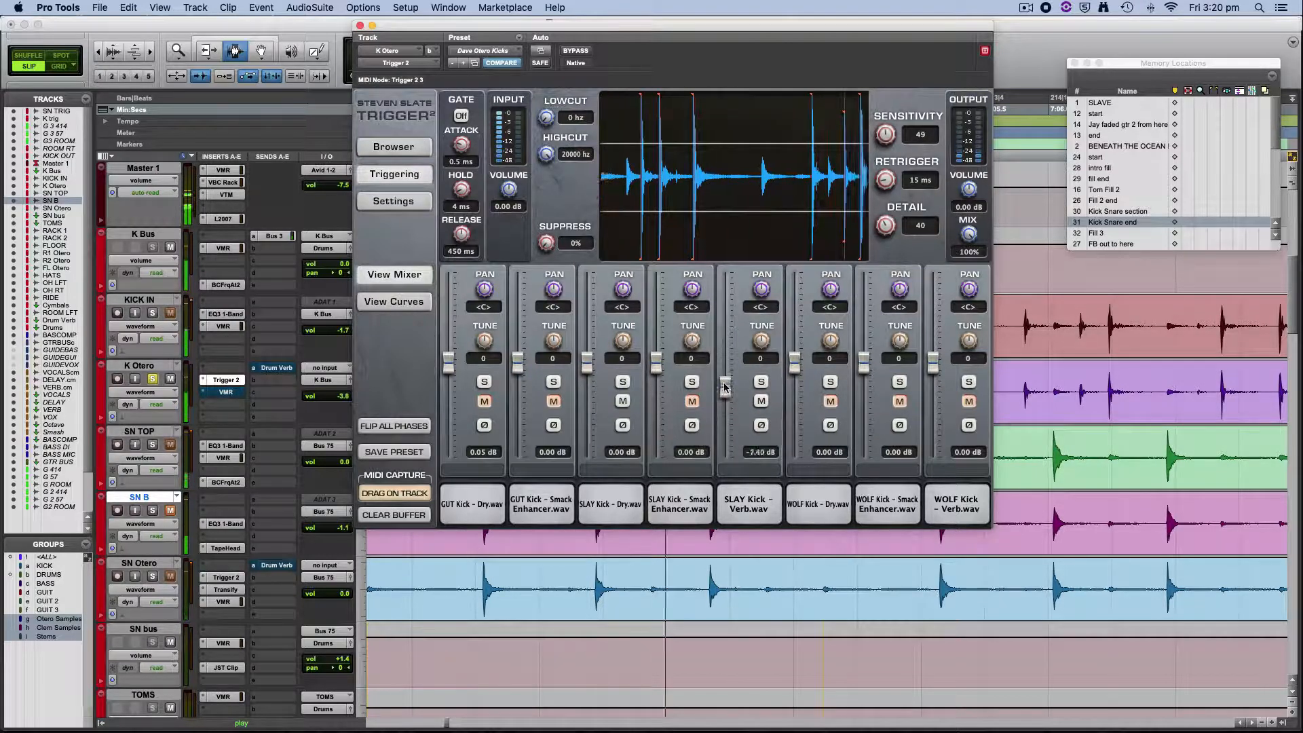
drag(760, 383, 760, 341)
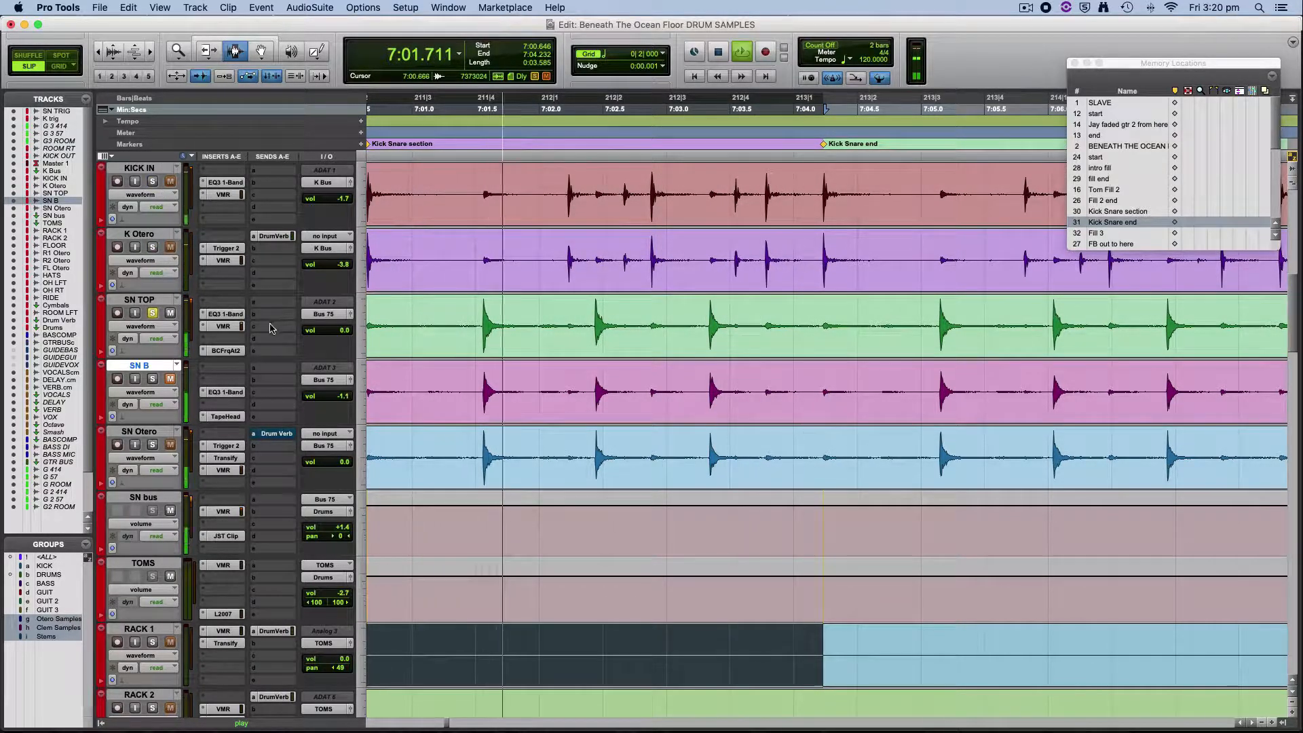
mouse_move(239, 326)
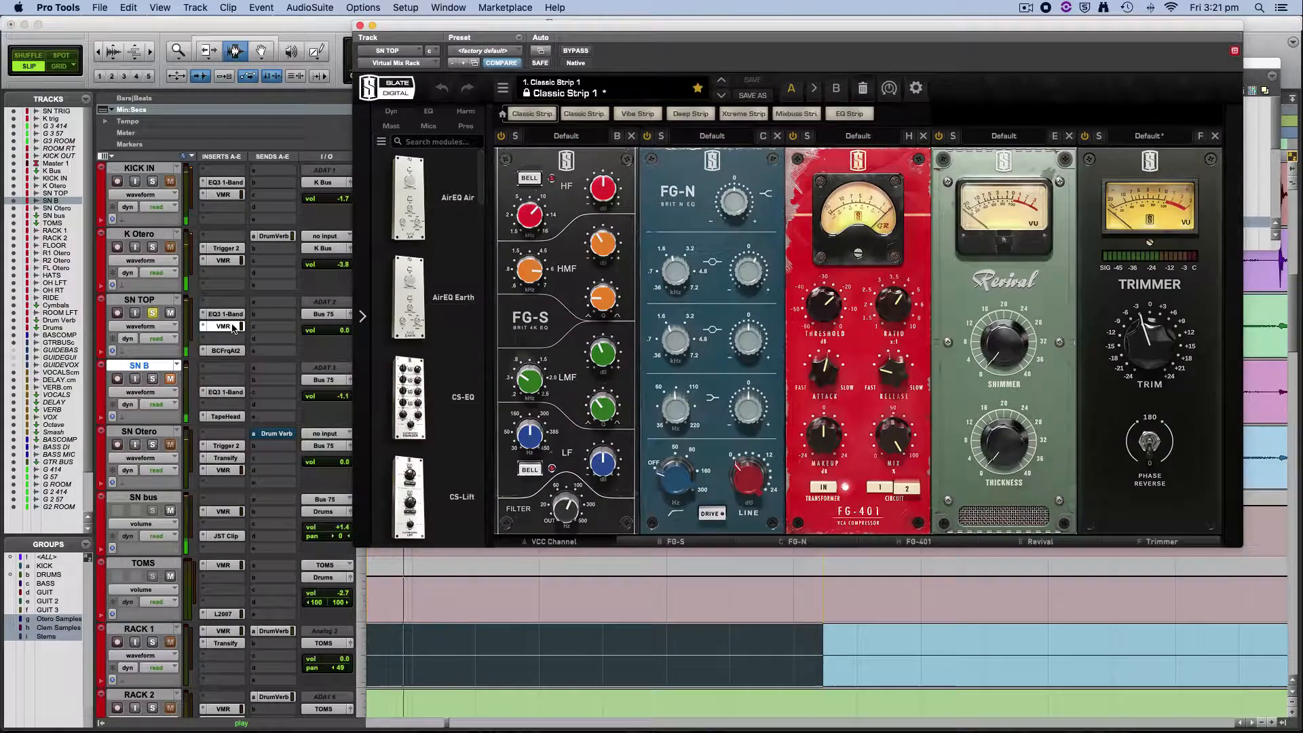
- Close the Virtual Mix Rack channel strip on SN TOP, returning to the drum tracks
drag(601, 190, 602, 175)
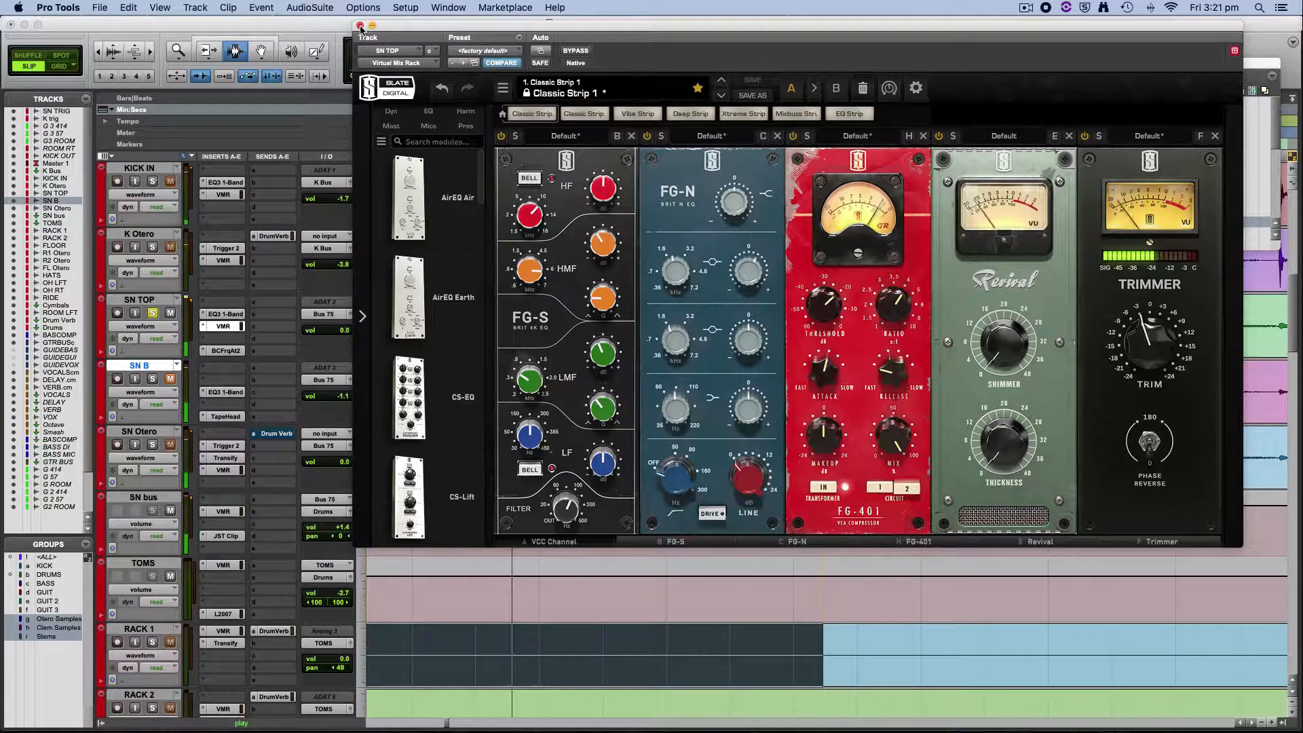
click(360, 27)
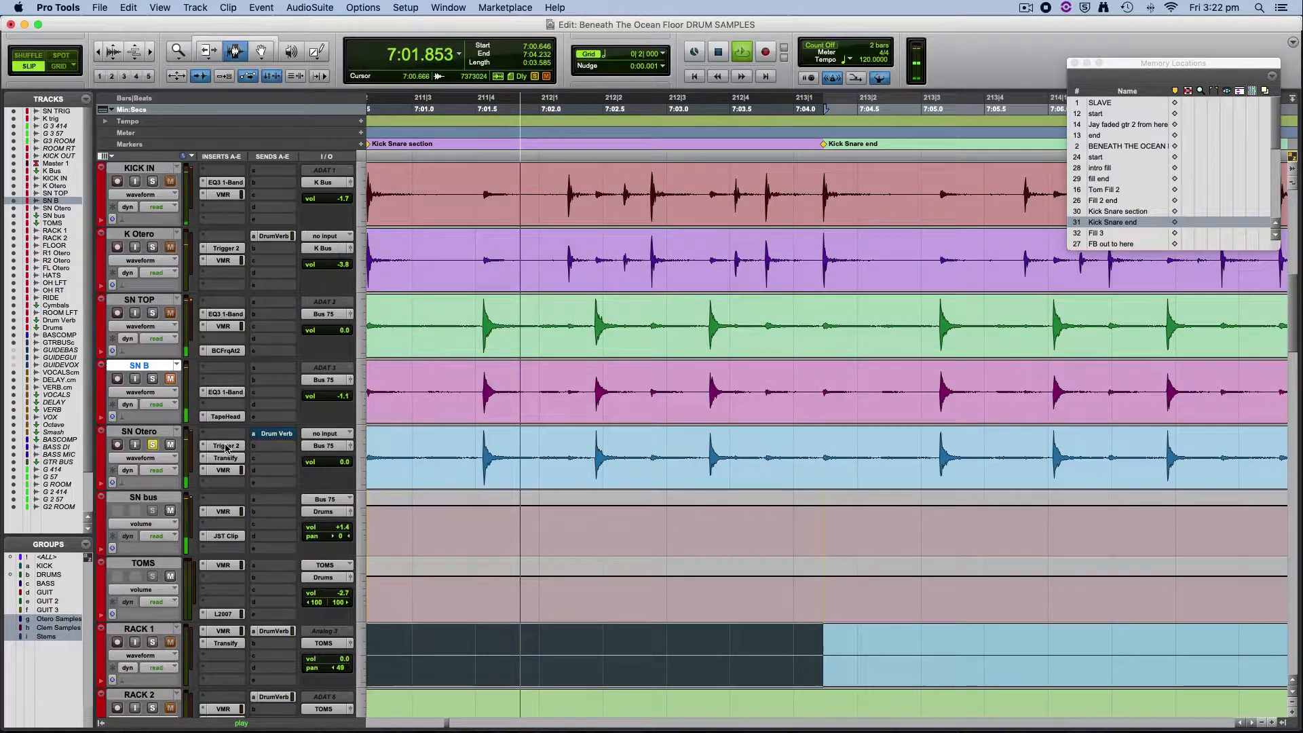
- Show the Trigger 2 sampler on SN Otero with its Dave Otero snare layers
click(224, 445)
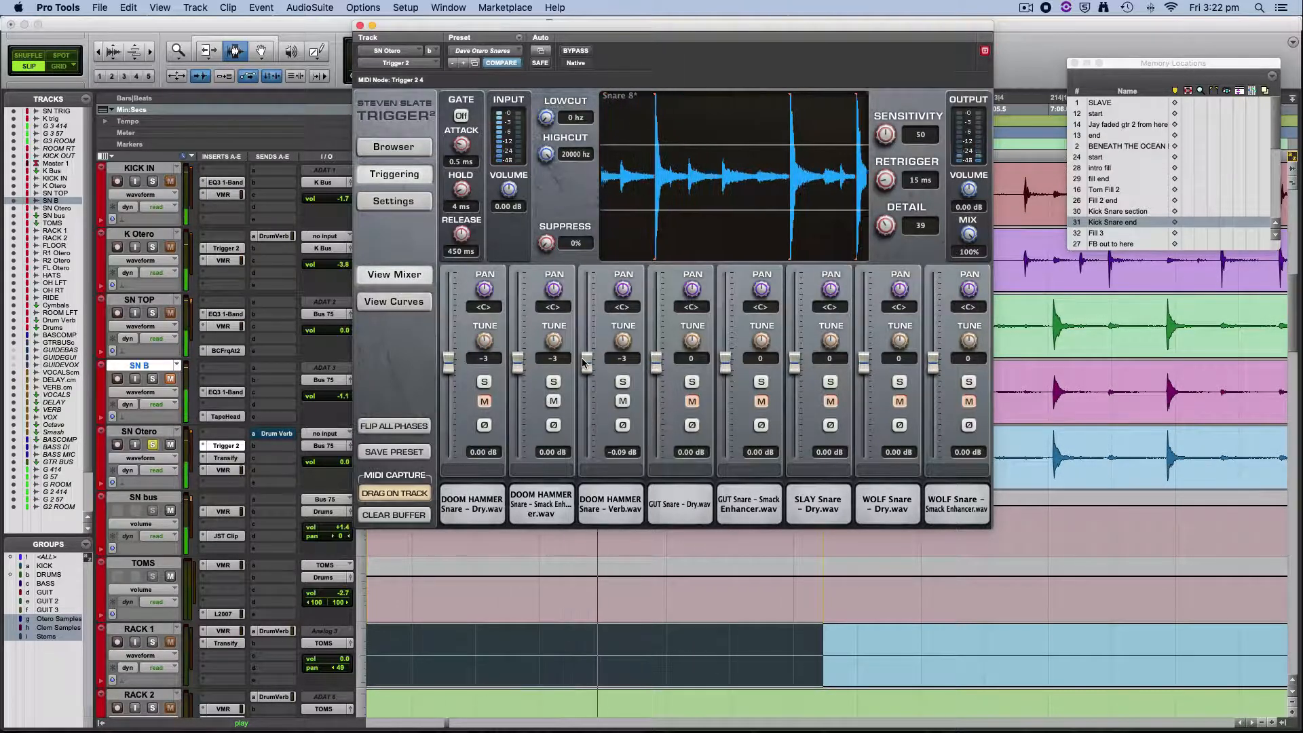
- Pull the DOOM HAMMER Snare Verb layer to -inf and close the SN Otero sampler
drag(623, 361, 623, 439)
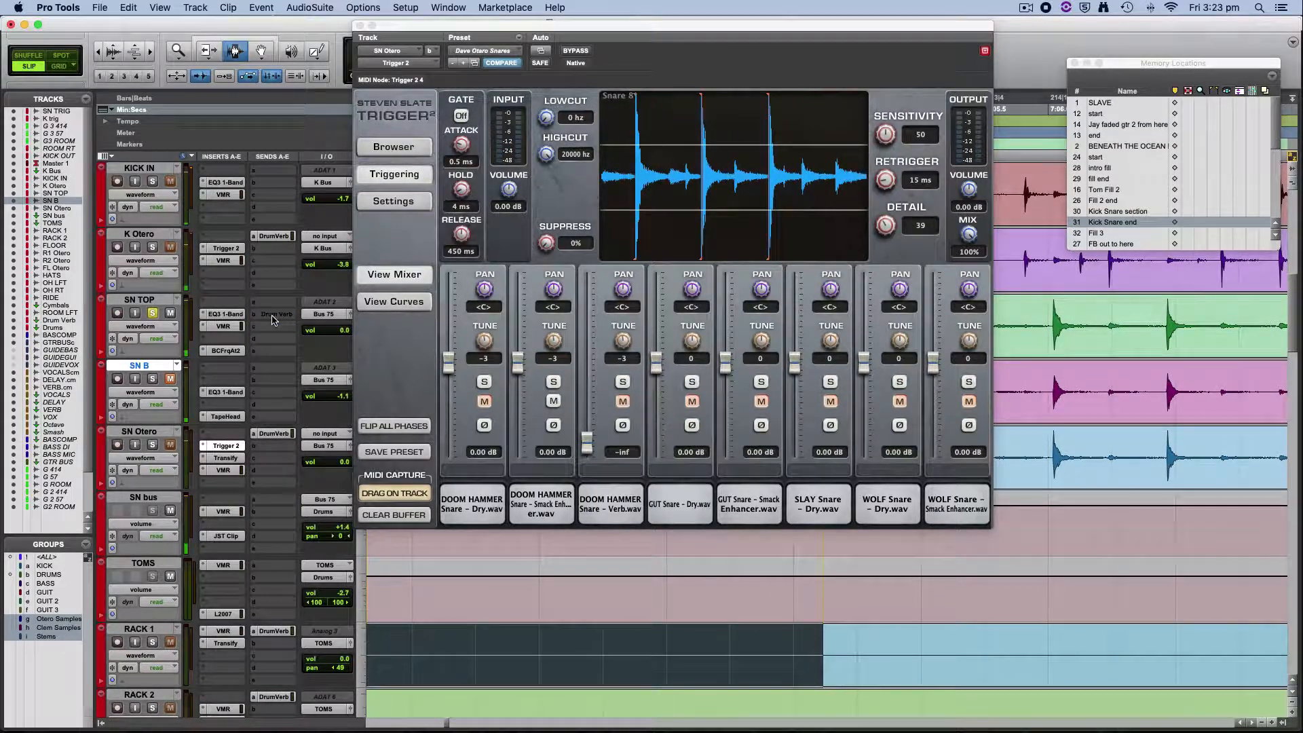
key(space)
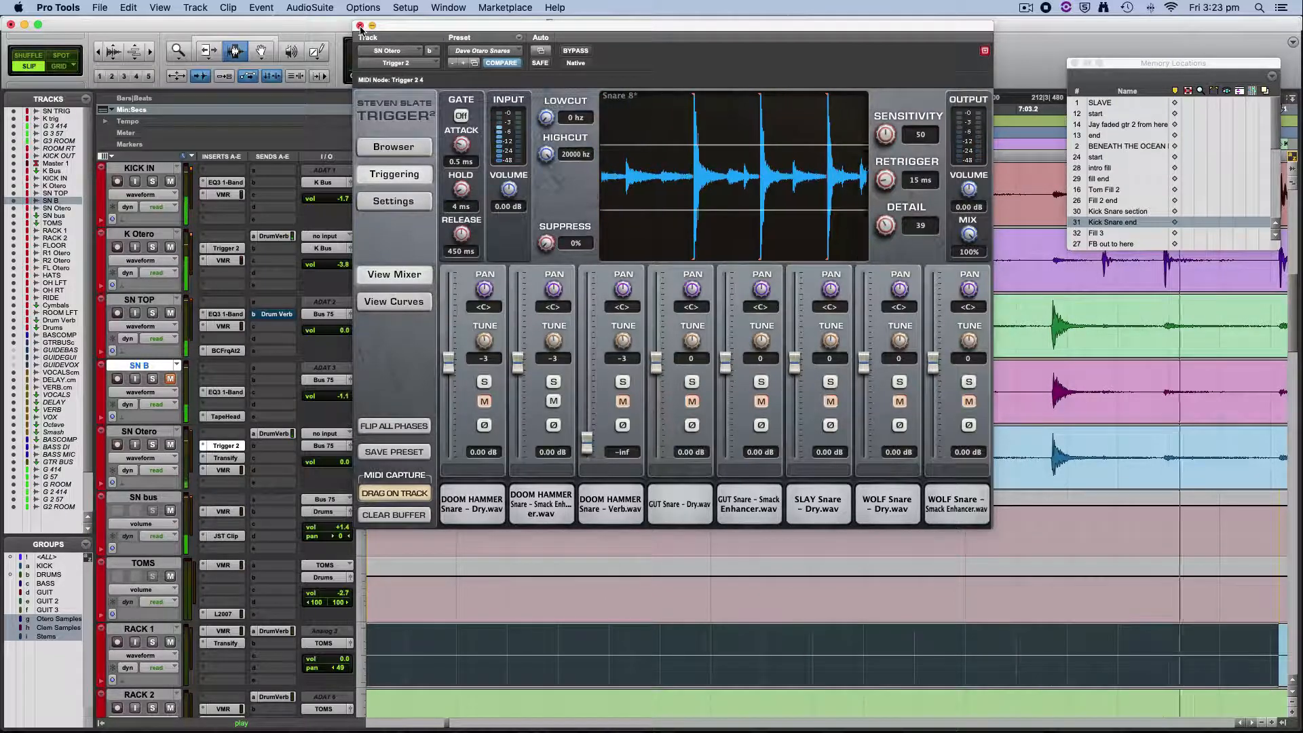
click(360, 26)
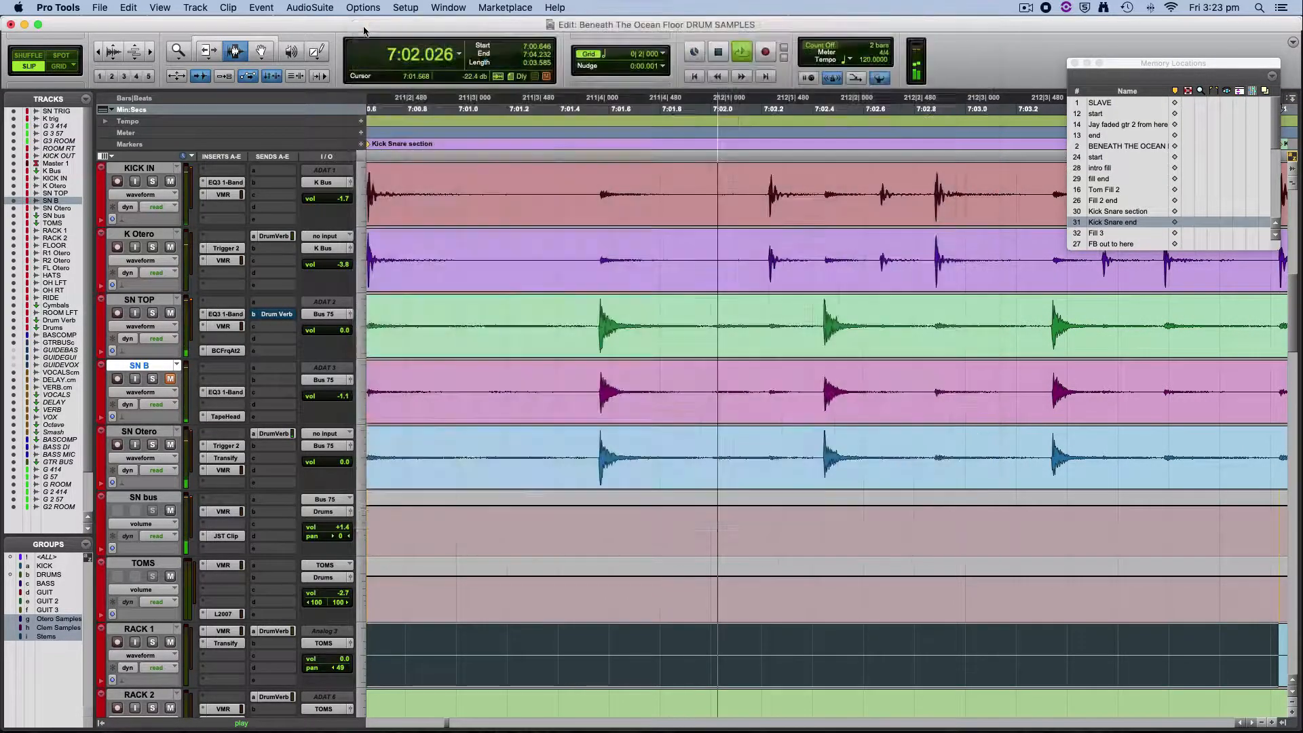